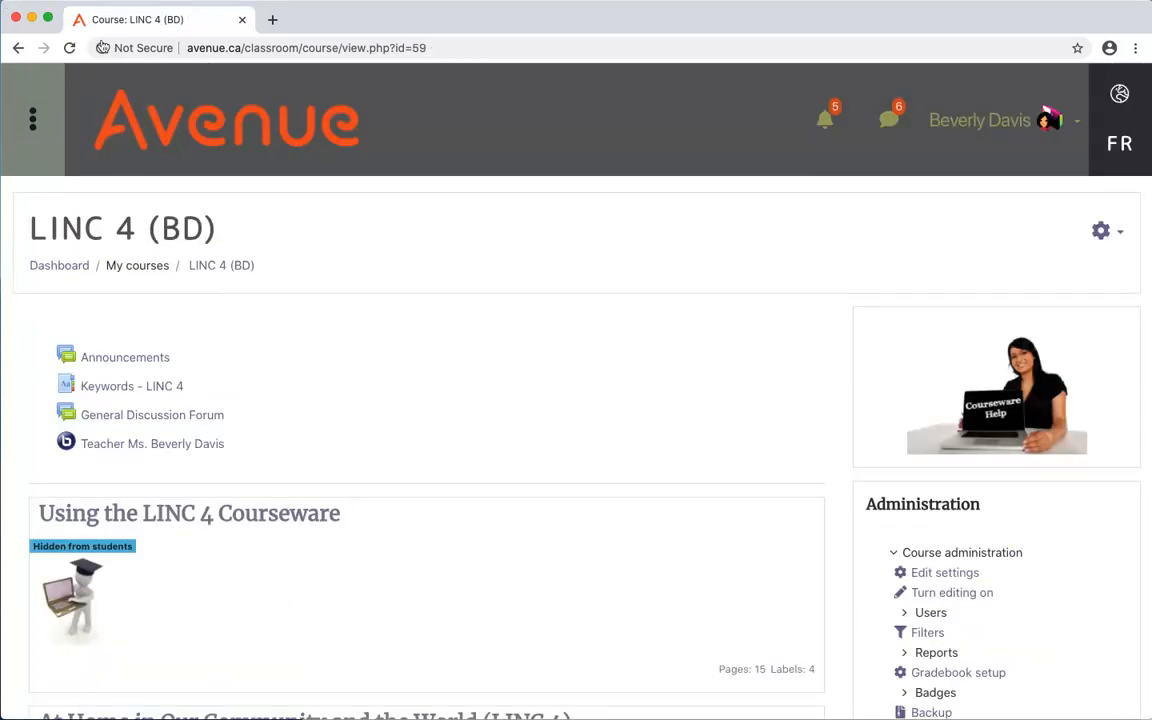
Step: Open the teacher's BigBlueButton conference room activity from the LINC 4 course page
left_click(152, 444)
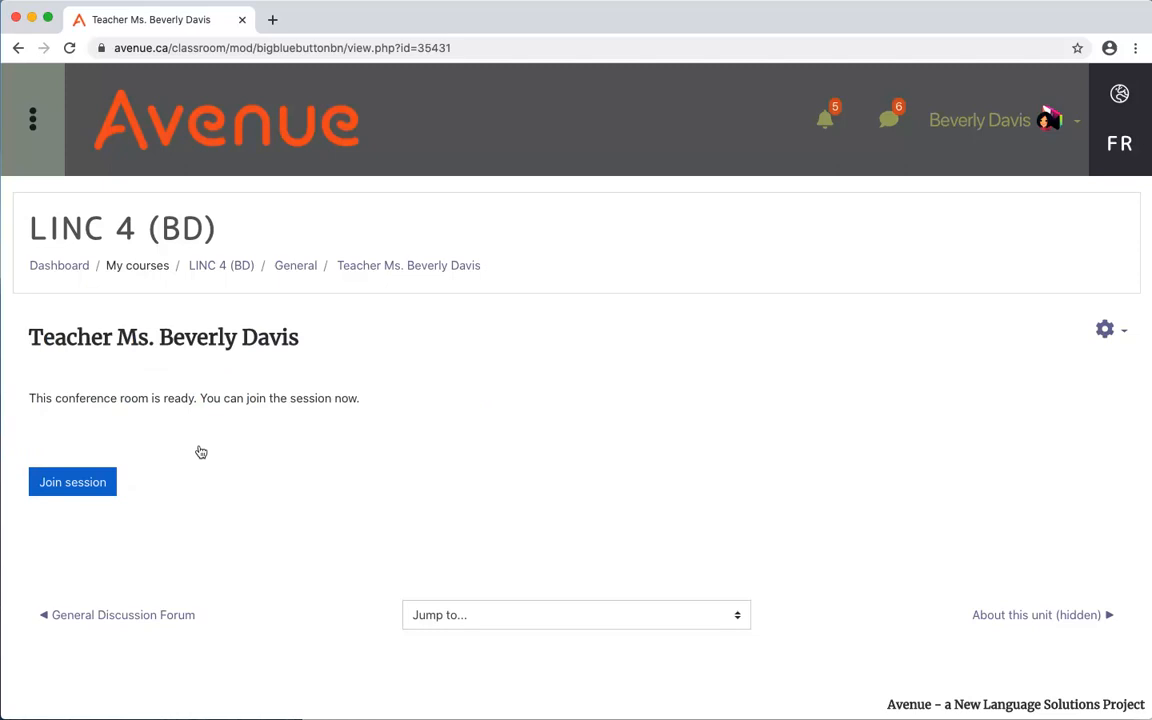
mouse_move(164, 452)
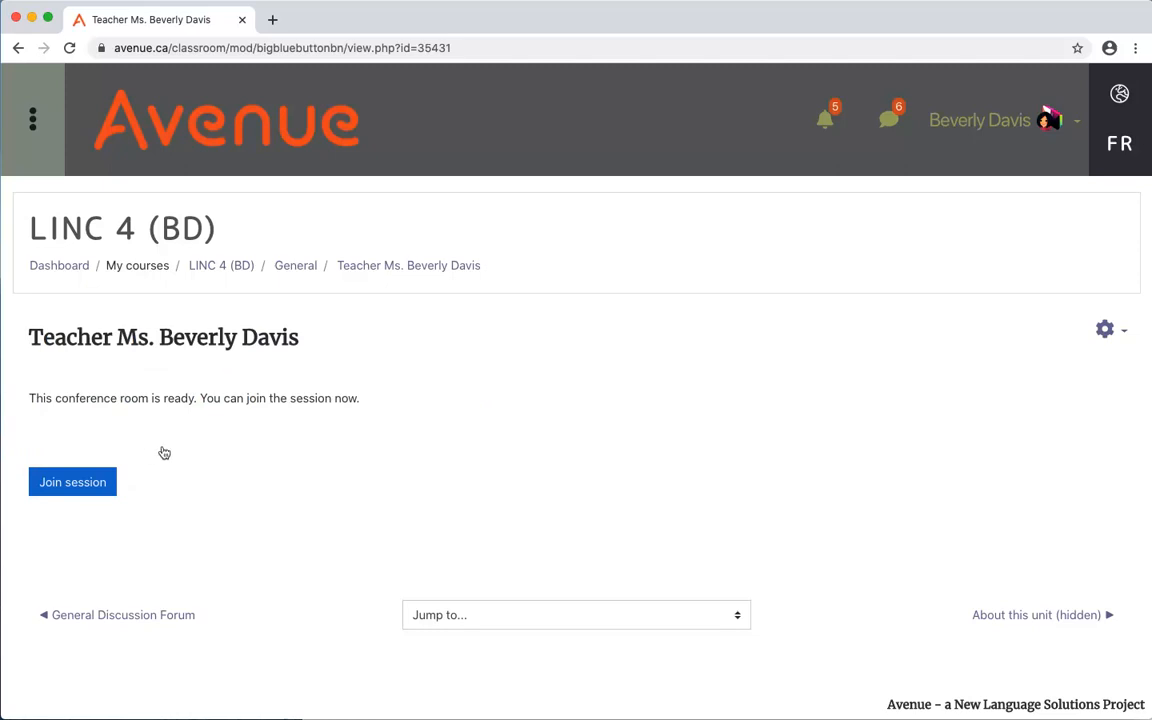
Step: Join the session, allow Flash access, choose Microphone audio and confirm the echo test with Yes
left_click(72, 482)
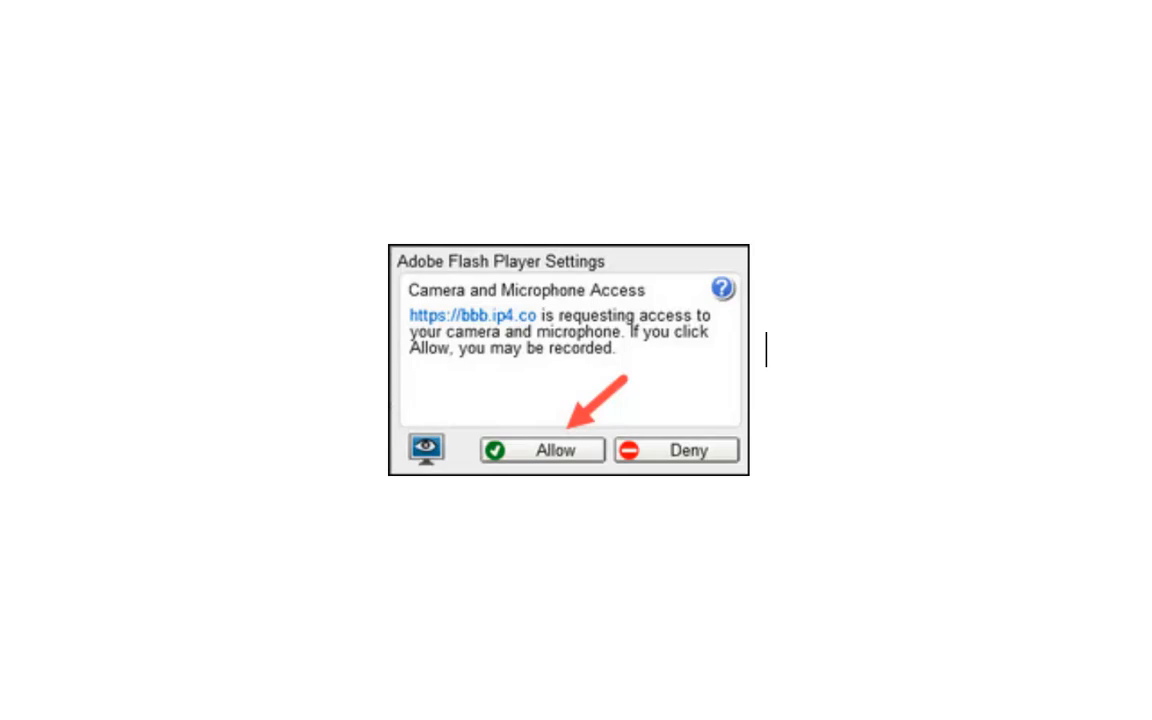
left_click(540, 448)
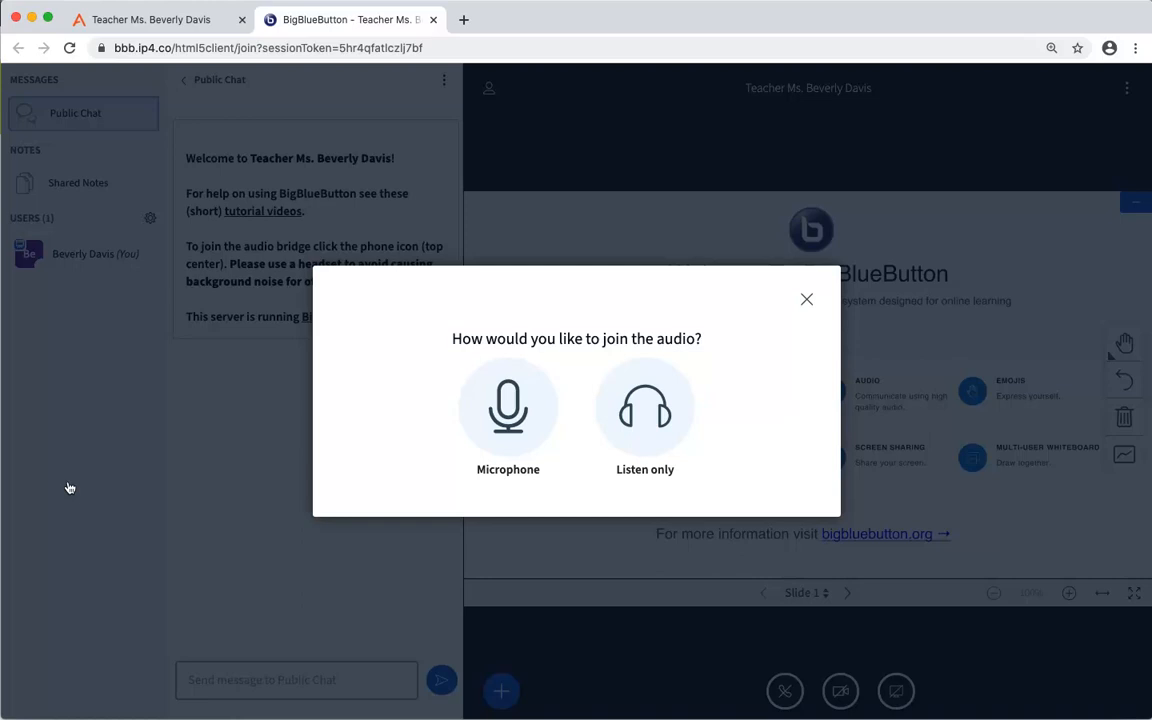
mouse_move(500, 410)
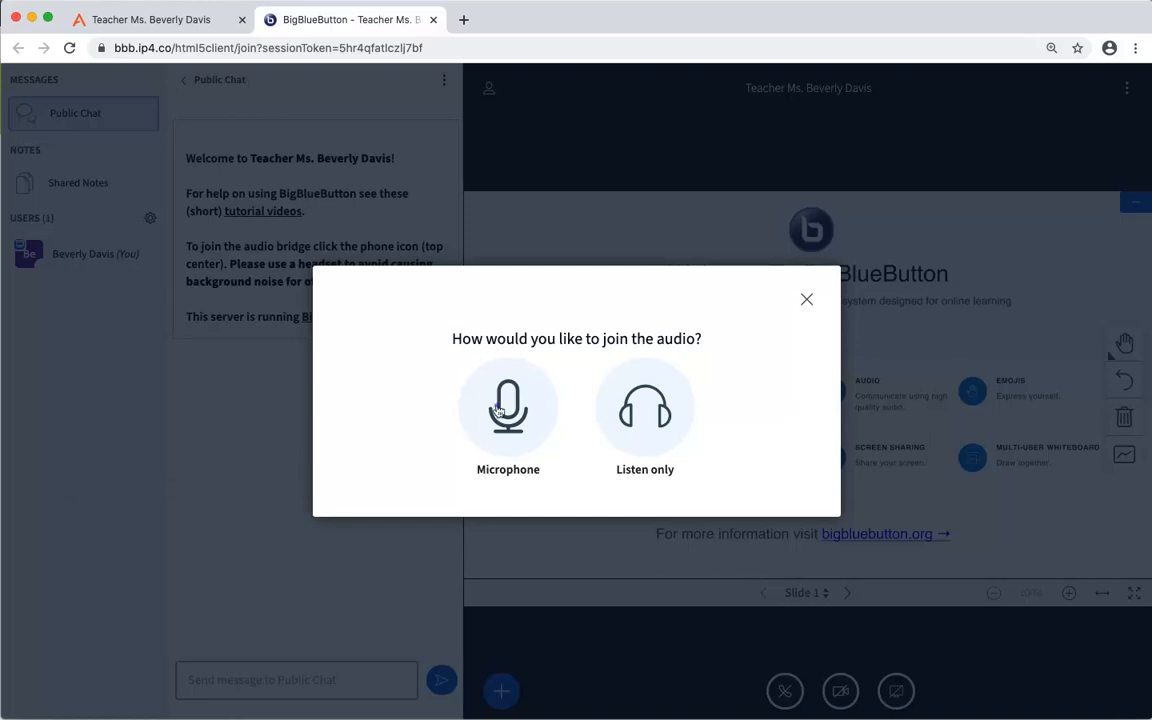
left_click(508, 408)
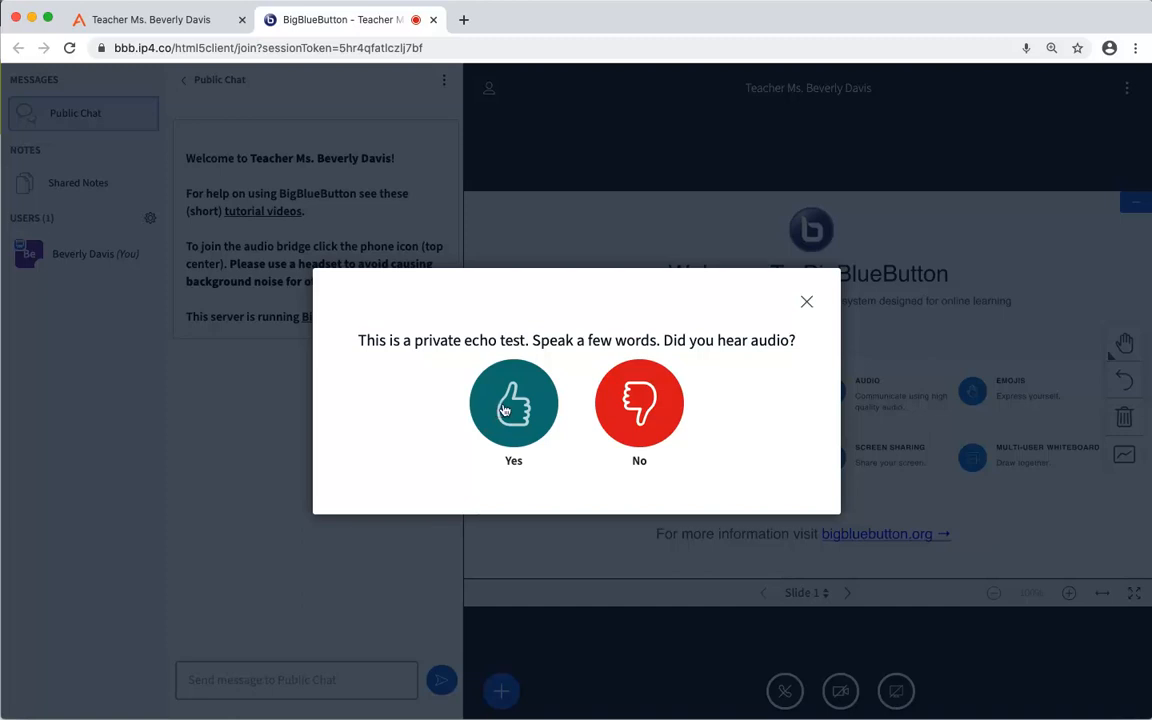
left_click(512, 404)
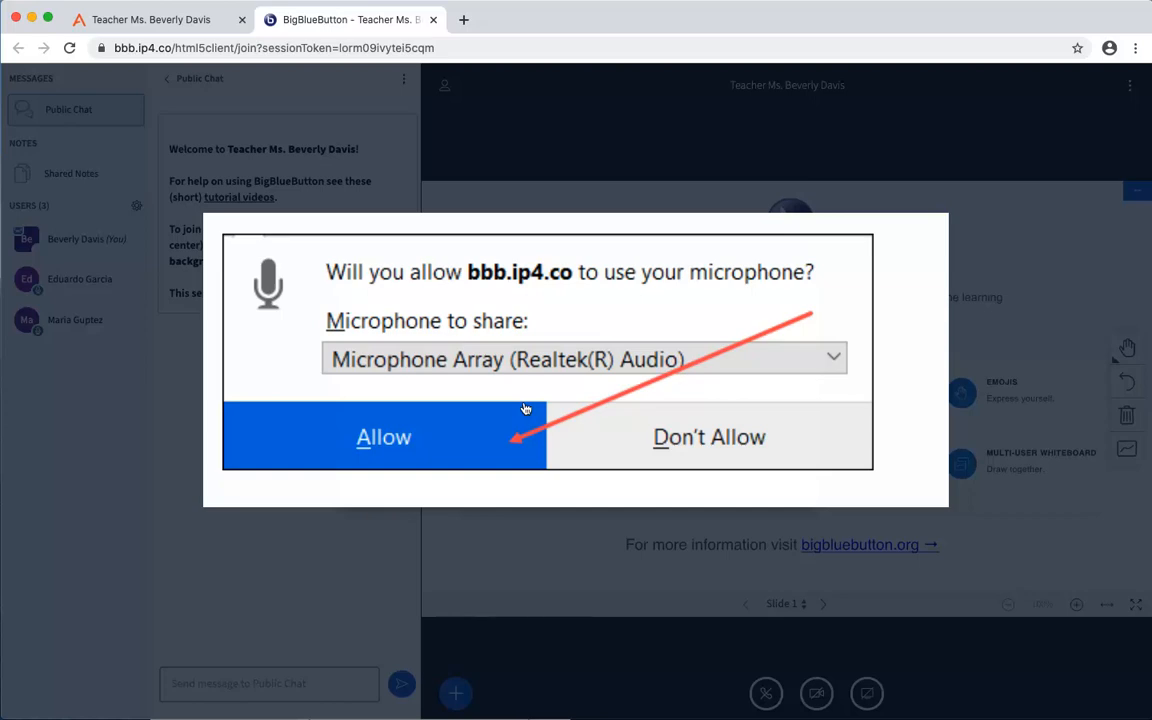
mouse_move(312, 448)
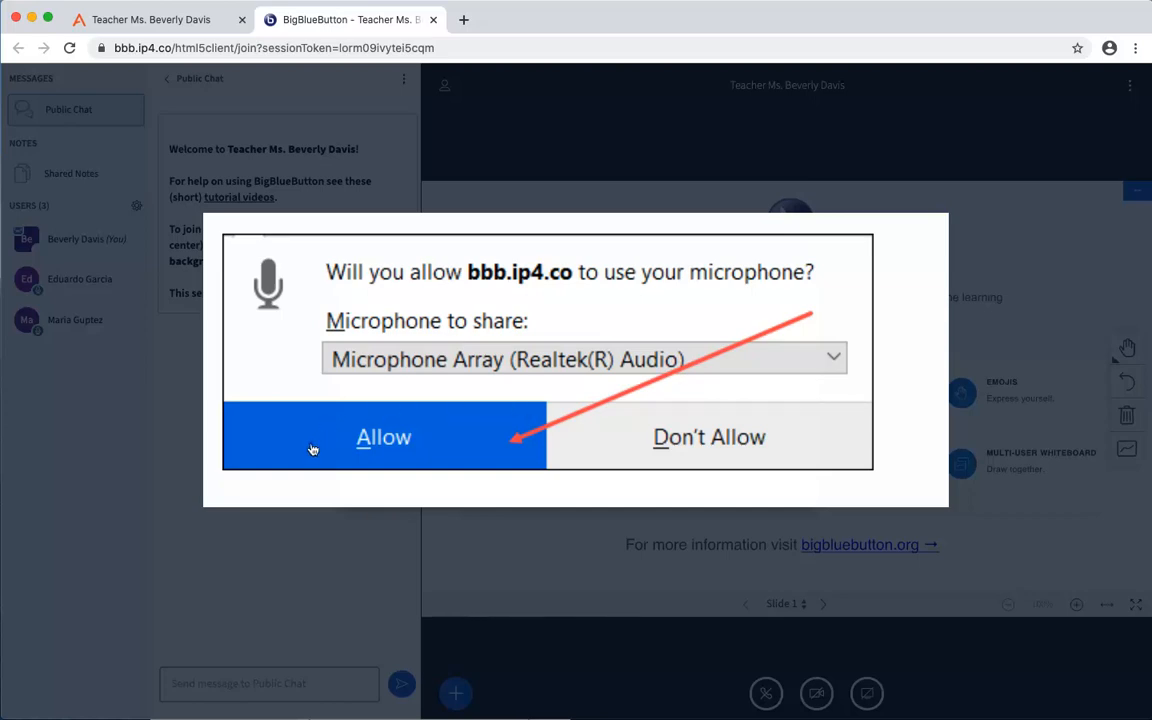
Step: Allow the browser to use the microphone so the main room opens with audio
left_click(384, 436)
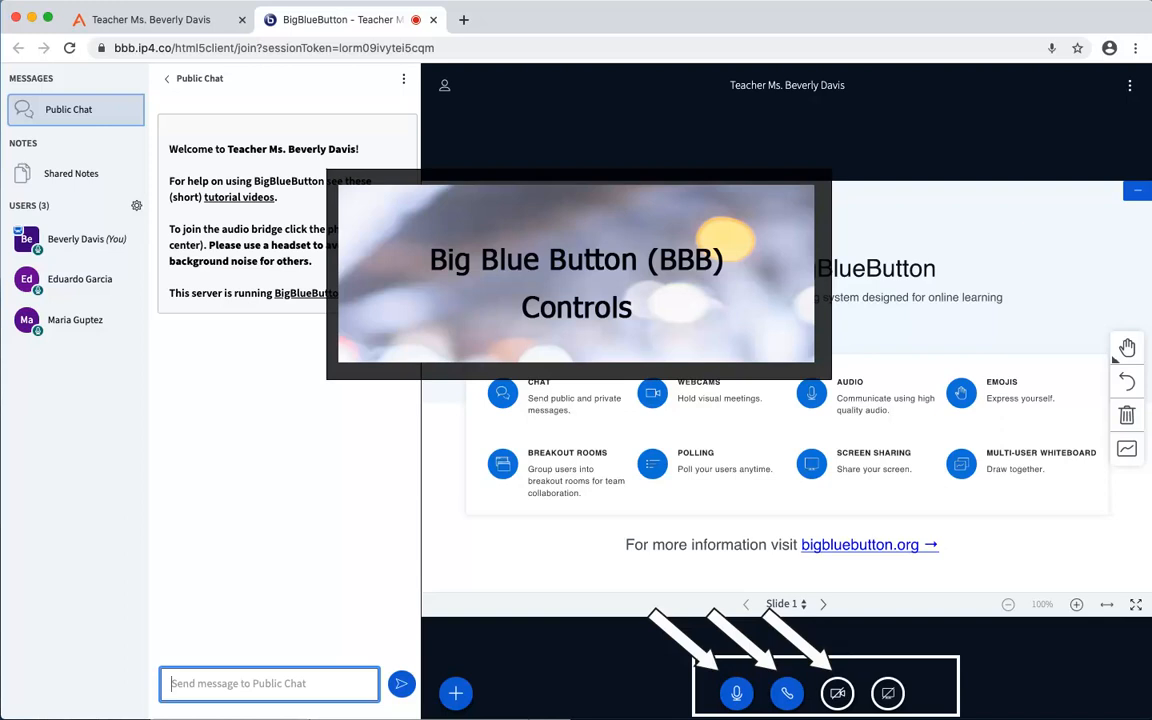
left_click(788, 692)
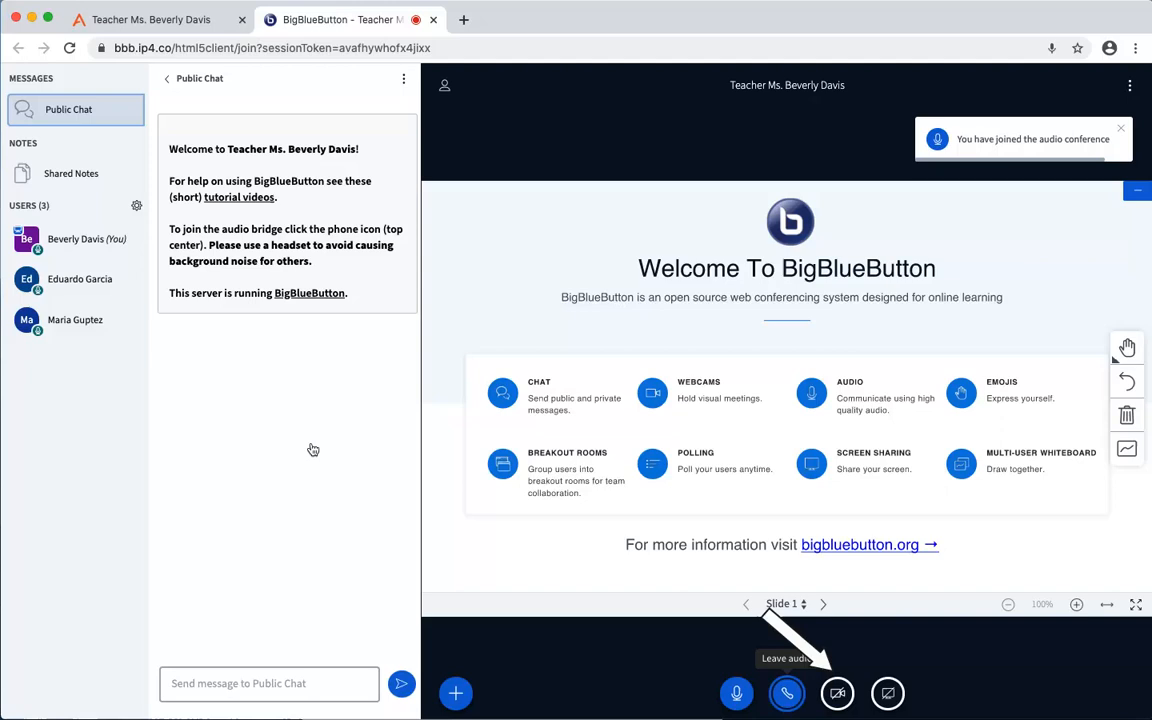
Step: Start sharing a webcam from the bottom control bar, bringing up the webcam settings
left_click(836, 692)
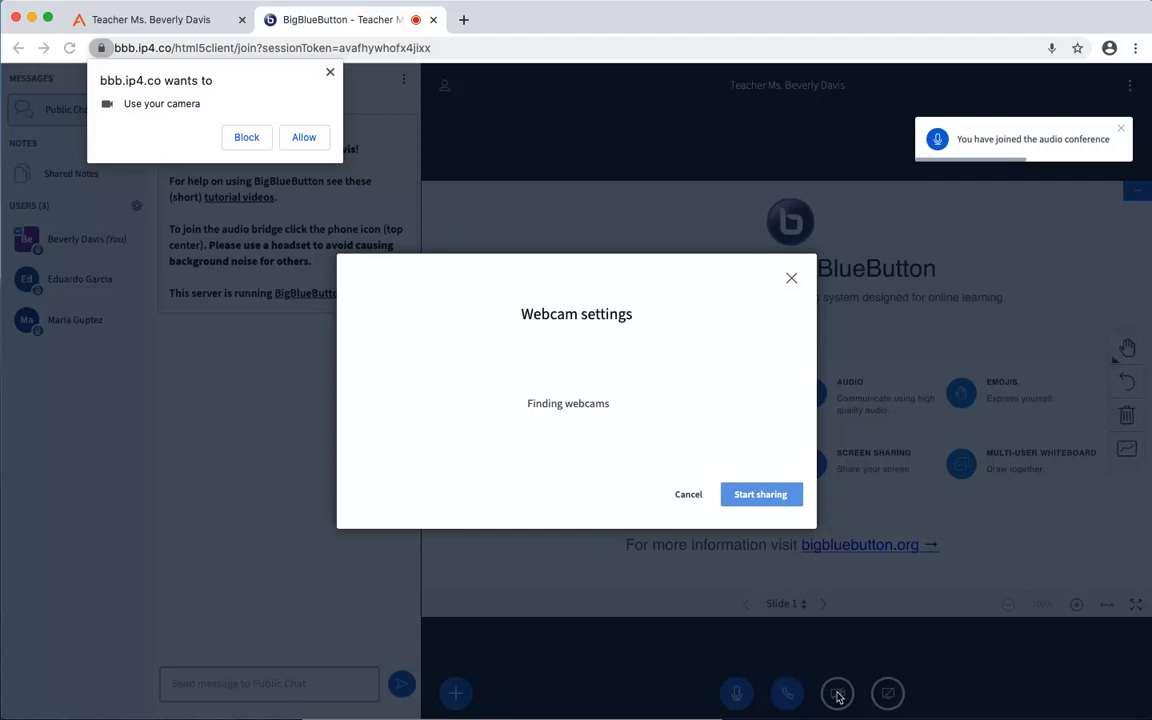
mouse_move(812, 692)
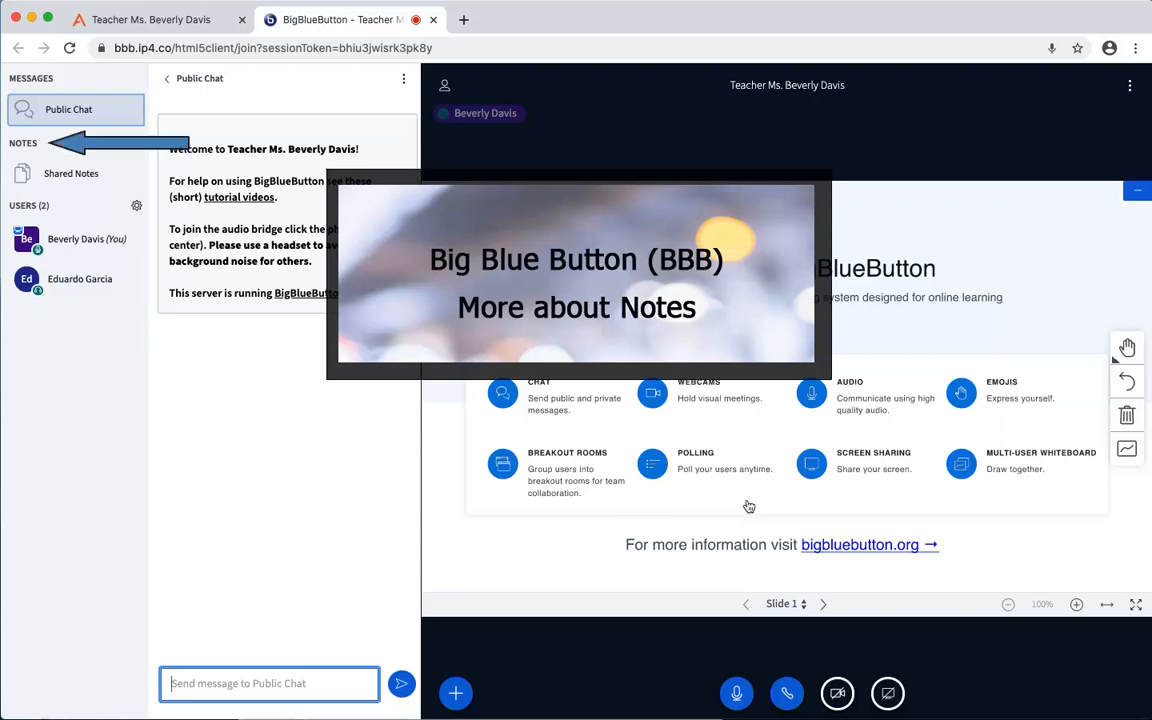
mouse_move(506, 492)
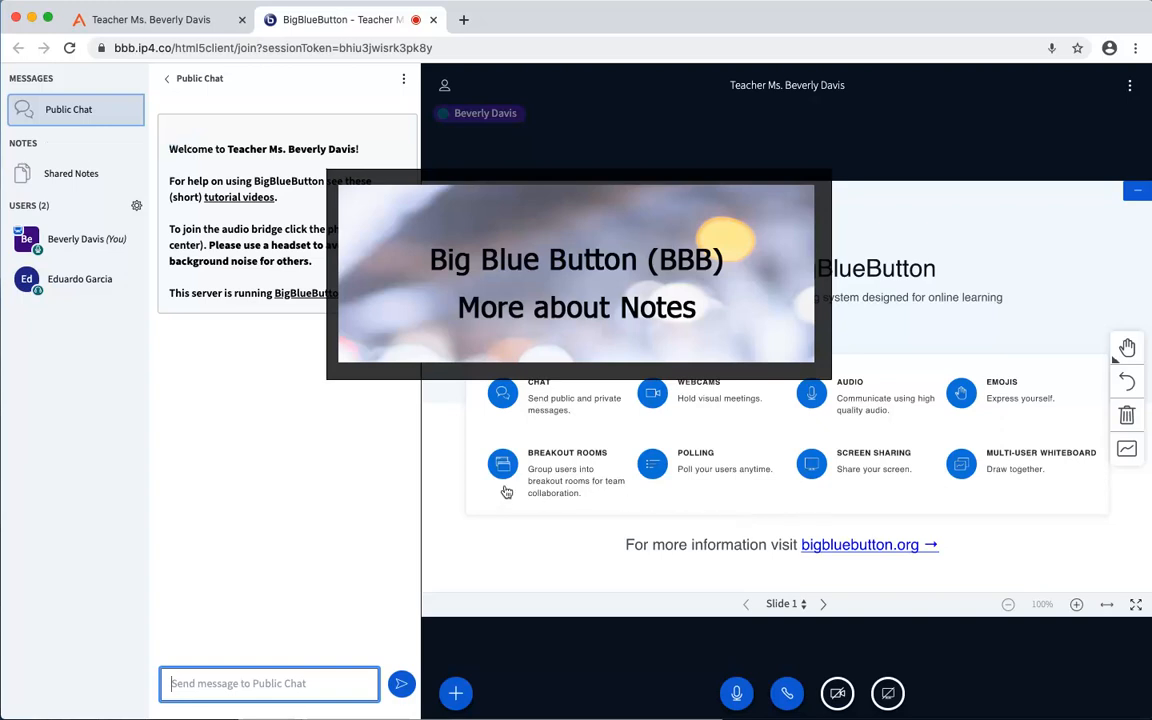
Step: Write a numbered hygiene list starting '1 wash your ha' in the shared notes
left_click(72, 172)
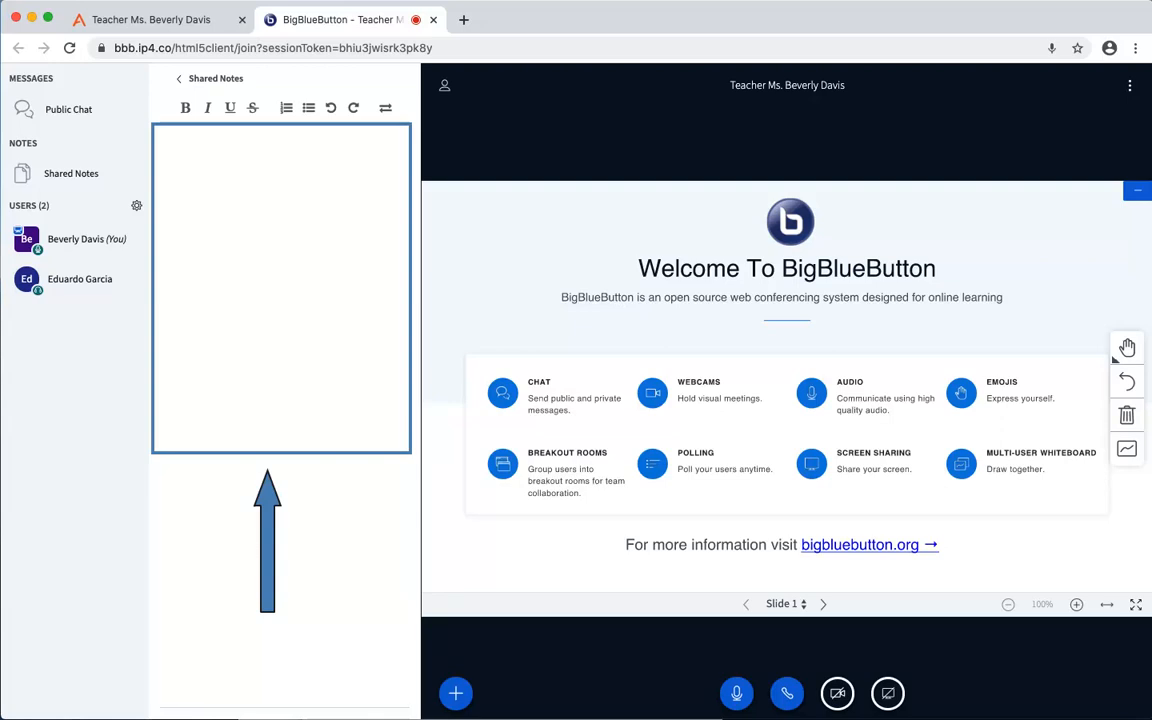
type("1")
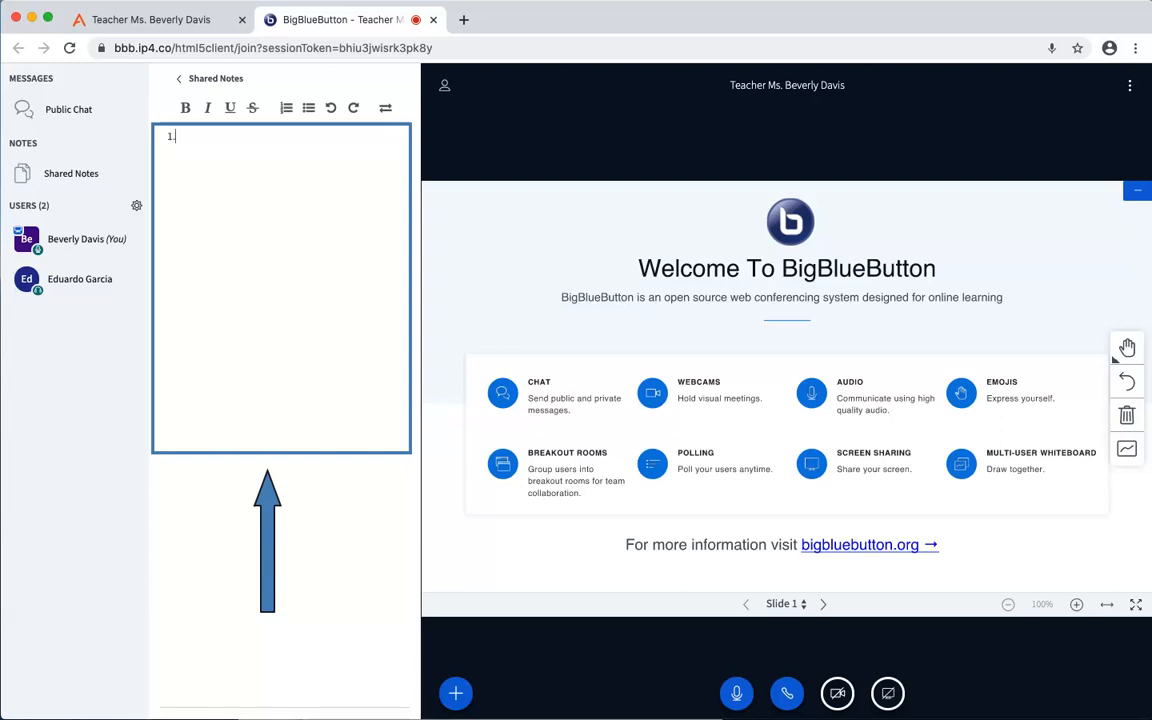
type("wash your hands")
type("stay 2 metres apart from others")
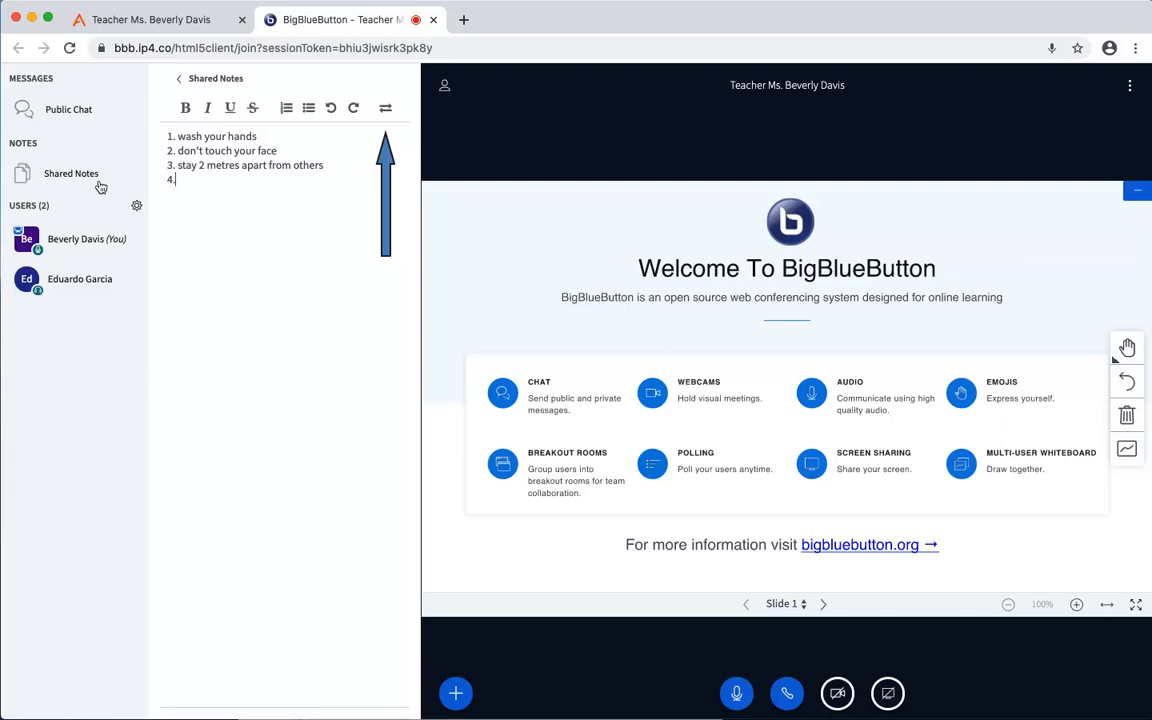
mouse_move(364, 150)
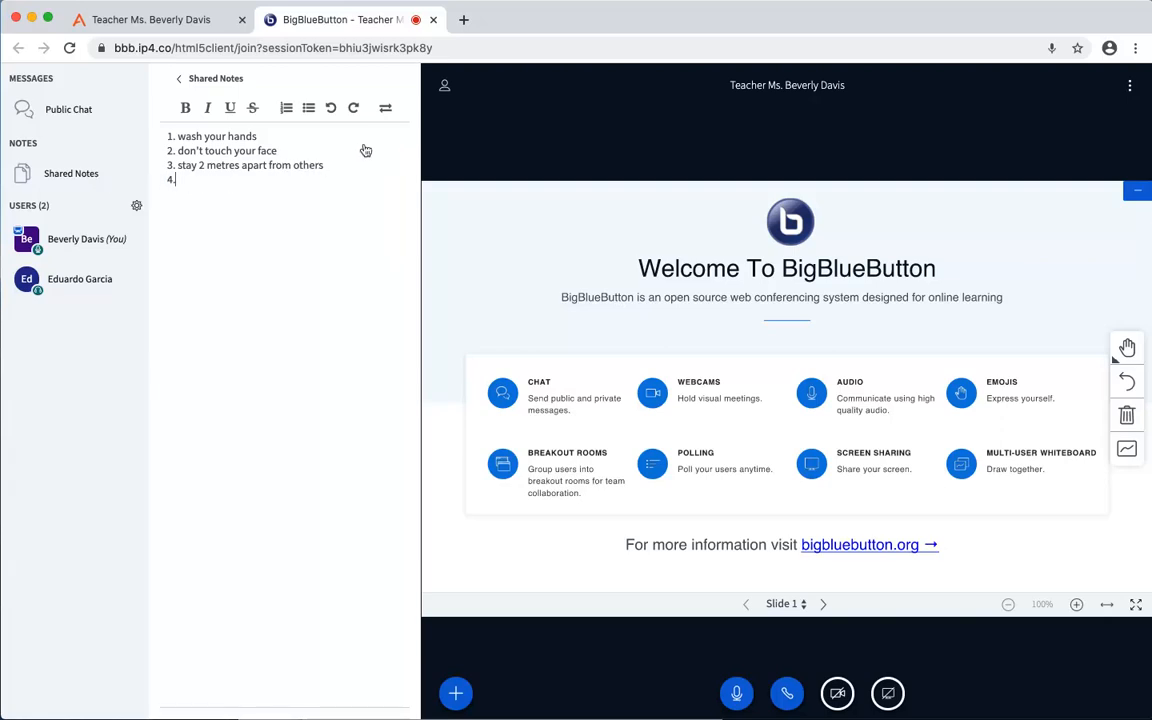
Step: Export the shared notes as plain text and return to the public chat
left_click(384, 108)
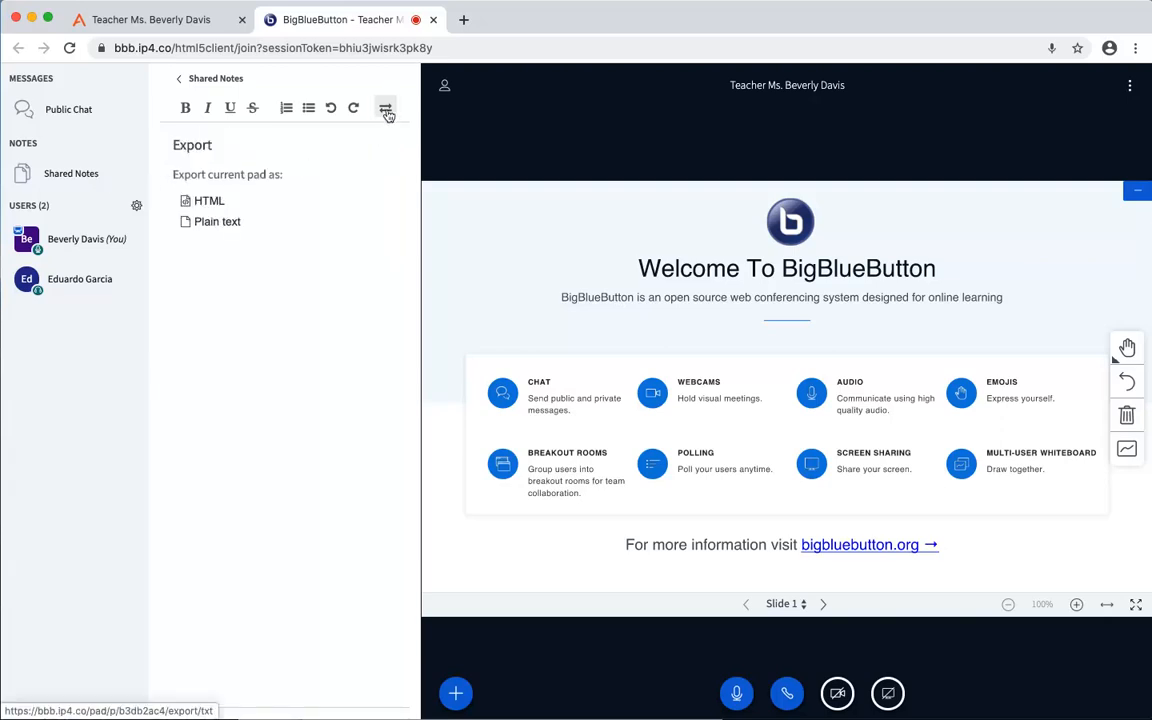
left_click(216, 220)
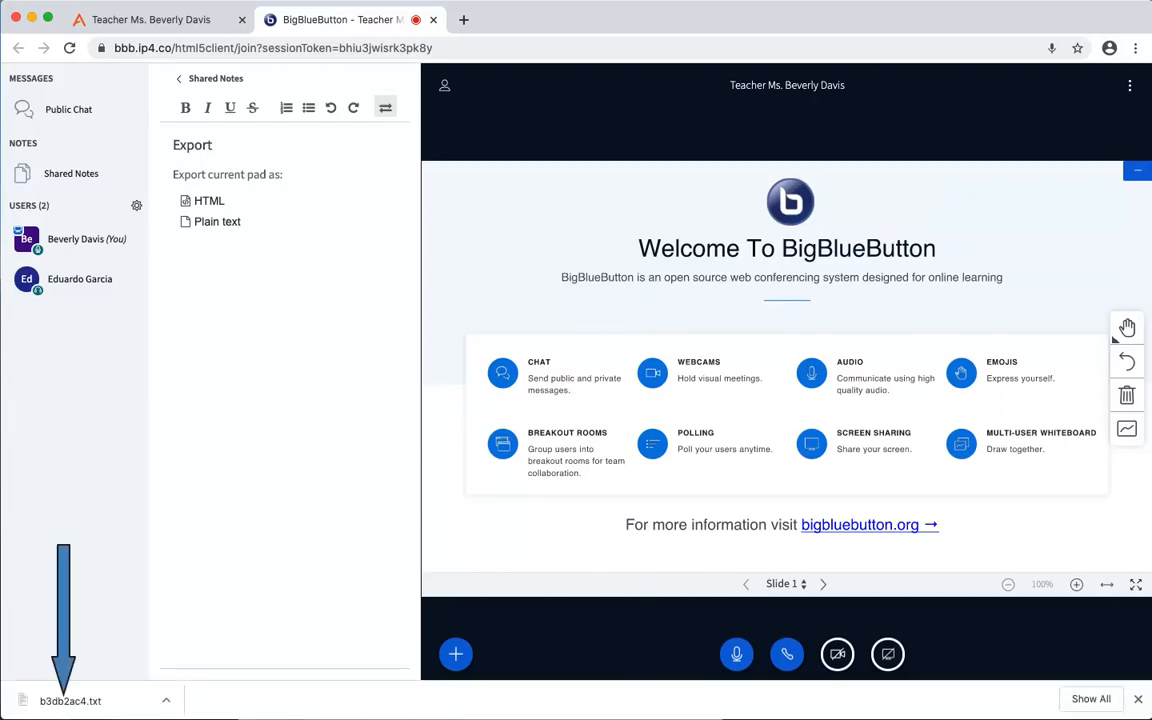
left_click(68, 108)
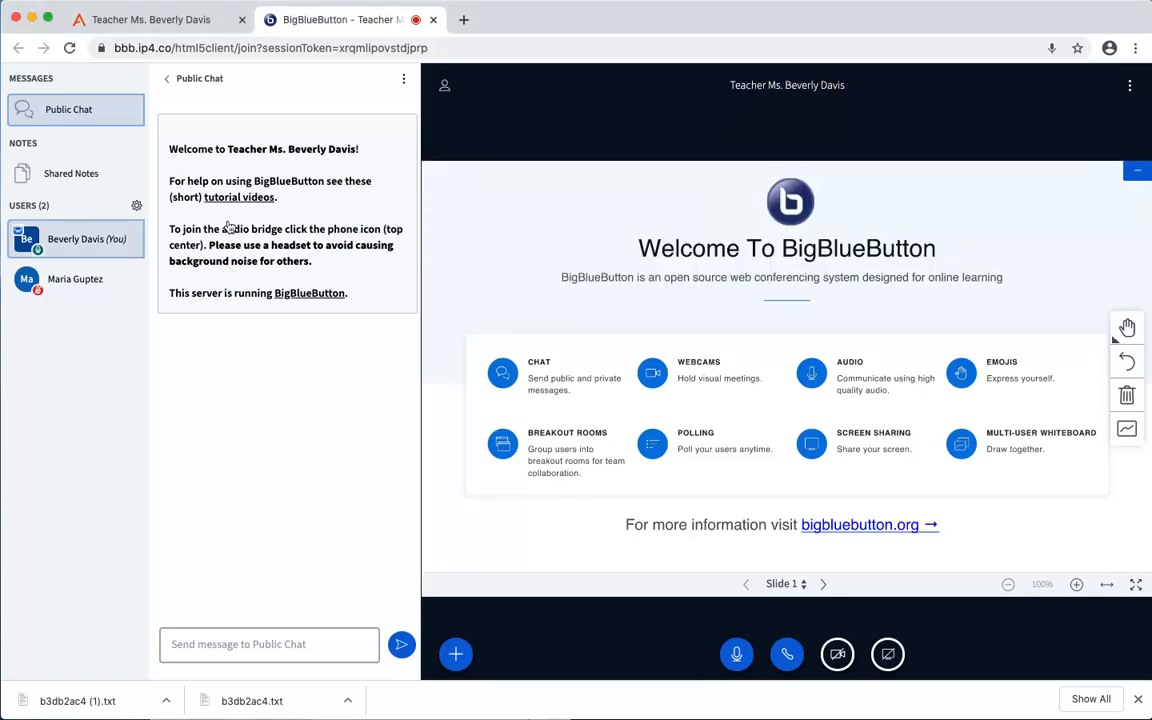
mouse_move(128, 230)
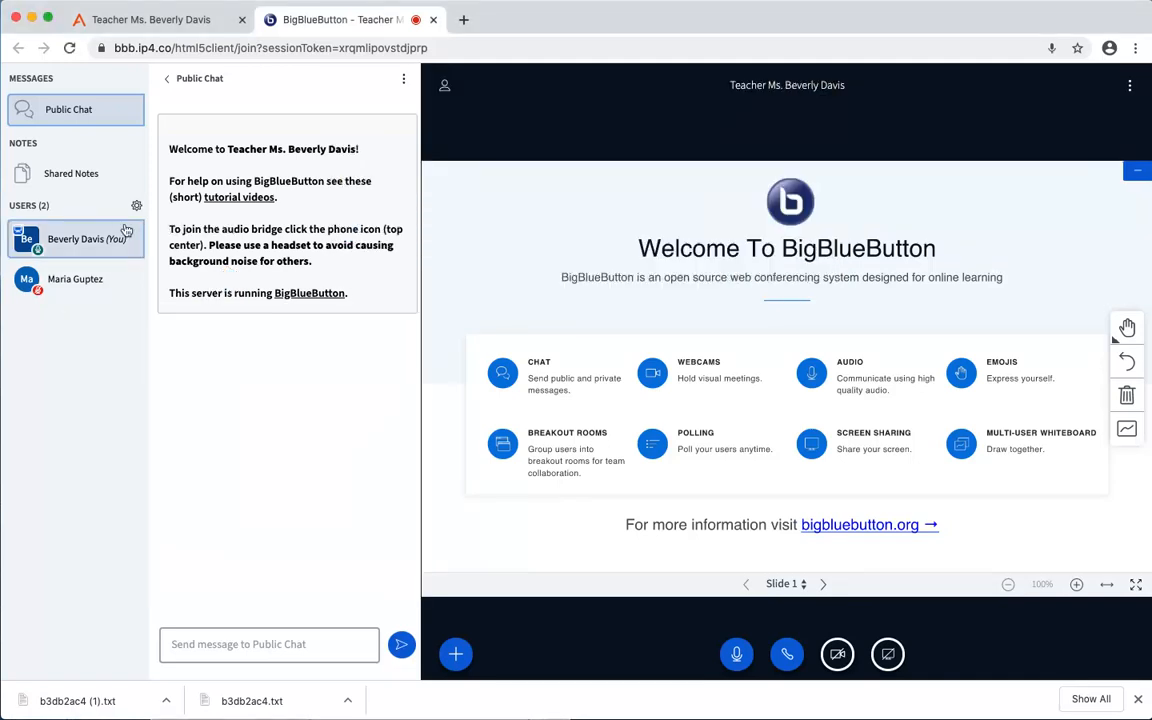
Step: Show the Set status list (Away, Raise, Applaud) for your own user entry
left_click(88, 238)
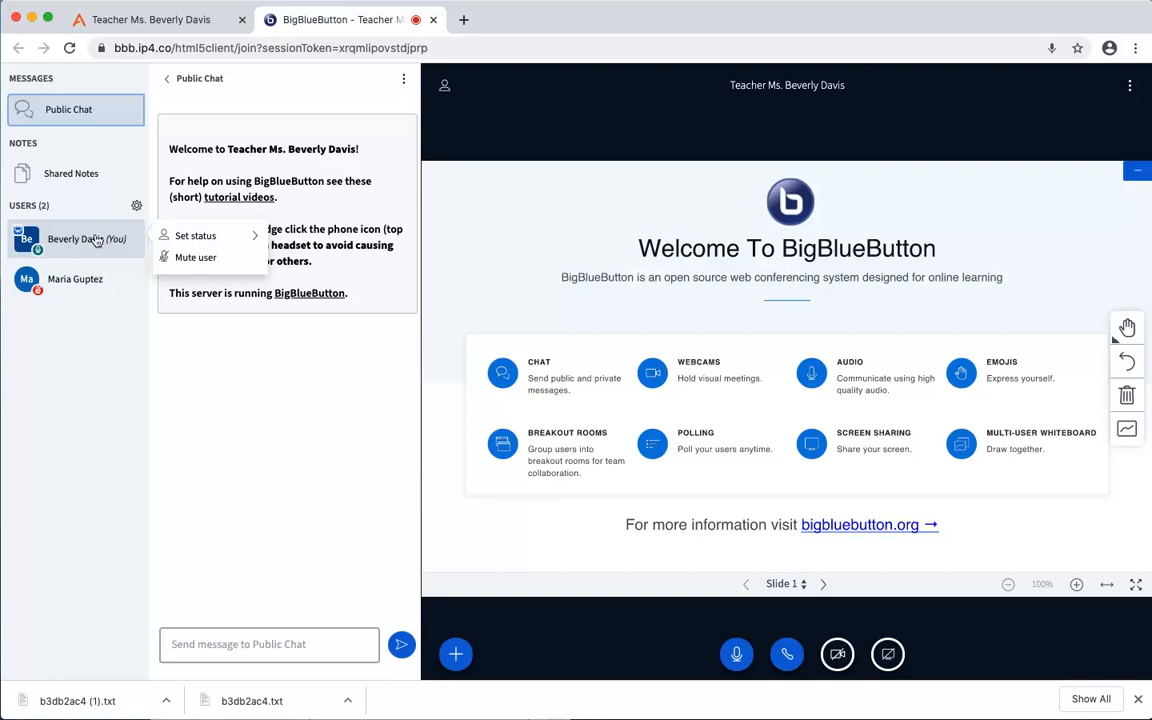
left_click(196, 236)
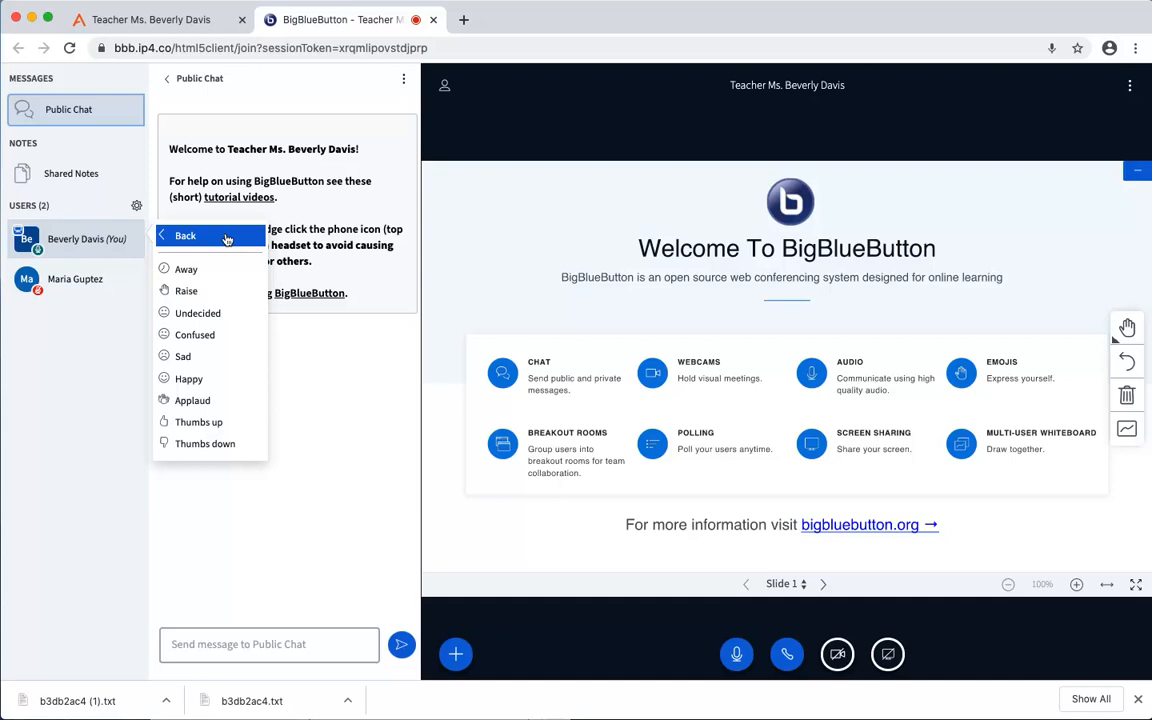
mouse_move(204, 252)
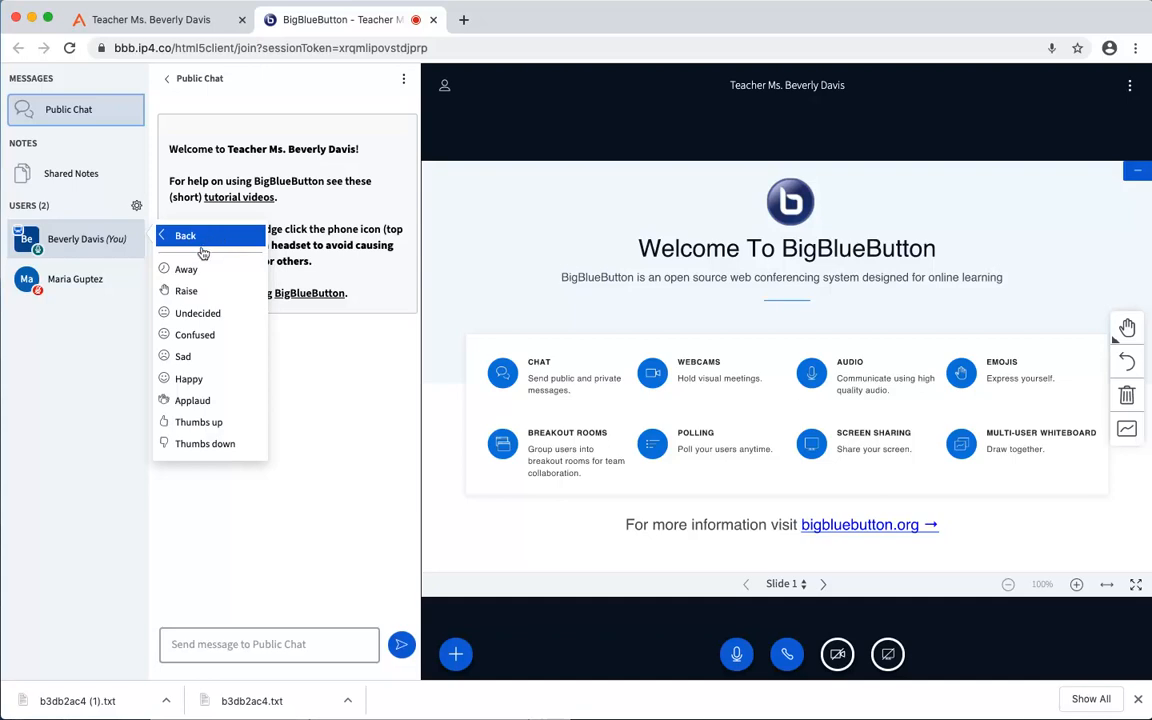